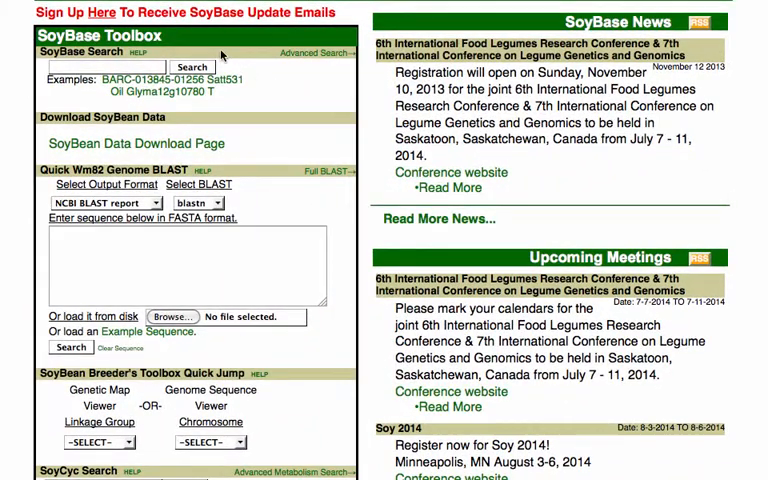
pyautogui.moveTo(228, 36)
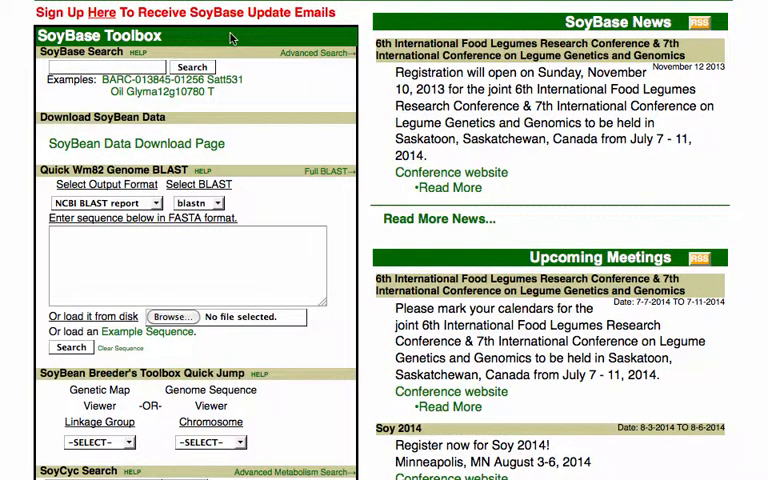
pyautogui.moveTo(322, 64)
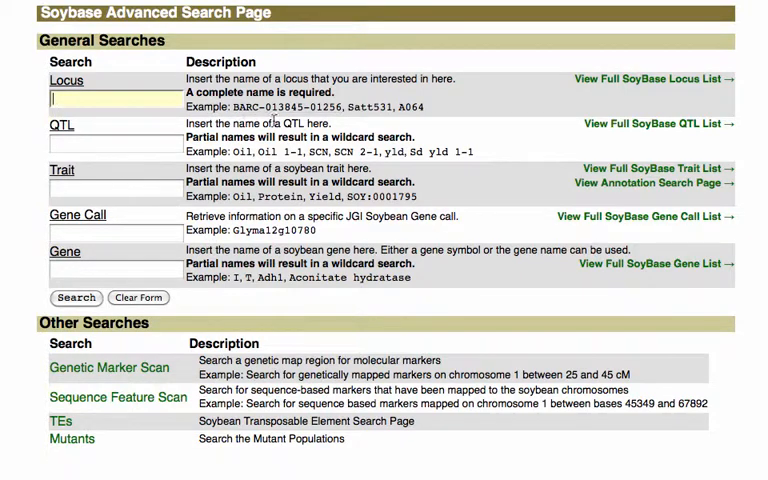
pyautogui.moveTo(568, 136)
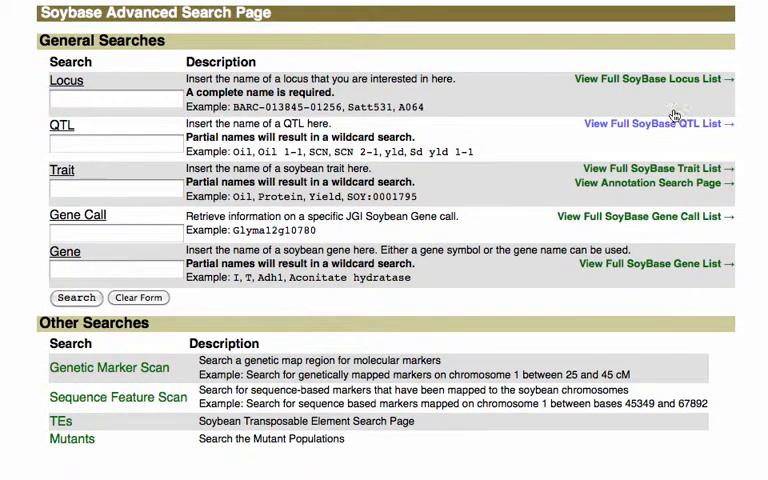
# Show the full alphabetical QTL class list and scroll through the early entries like abnormal seedling and aluminum tolerance
pyautogui.click(654, 122)
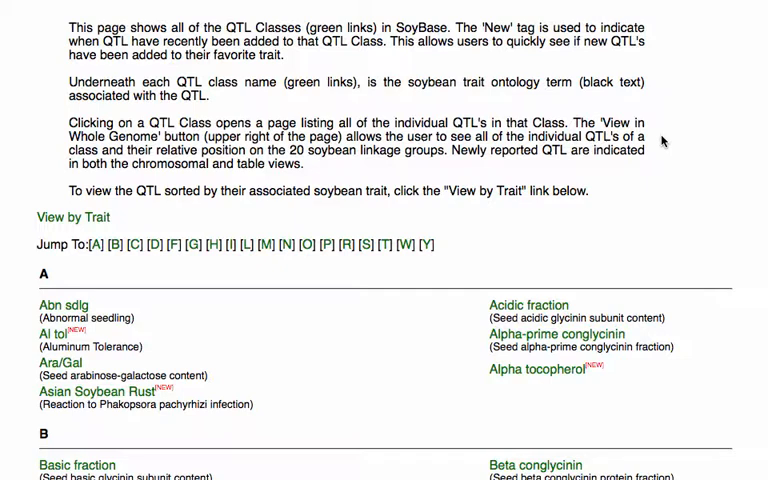
pyautogui.moveTo(632, 208)
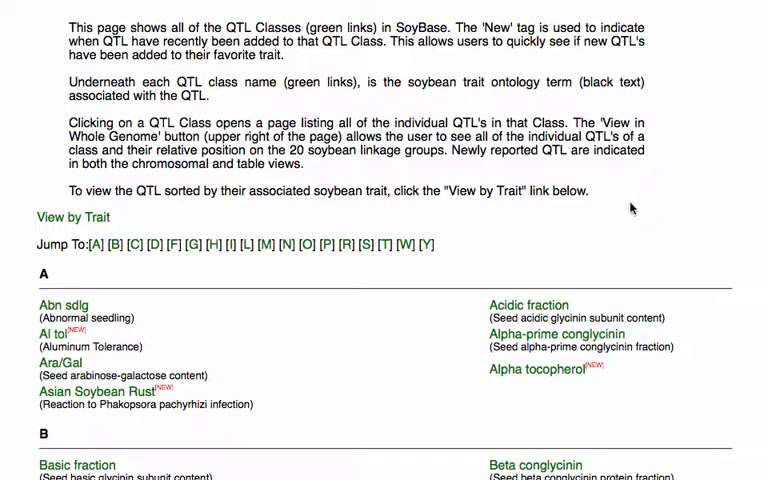
pyautogui.moveTo(458, 282)
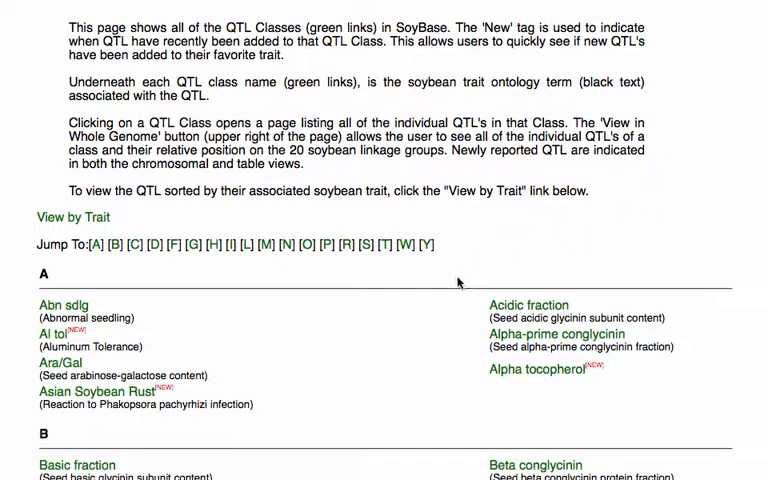
pyautogui.moveTo(400, 336)
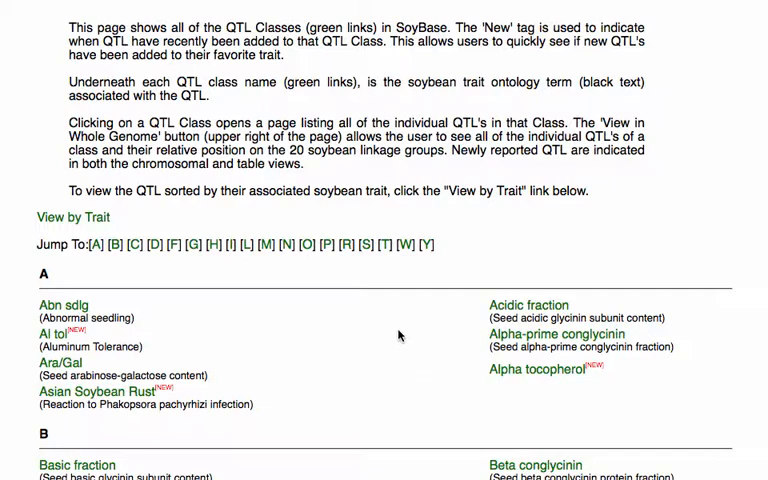
pyautogui.moveTo(306, 324)
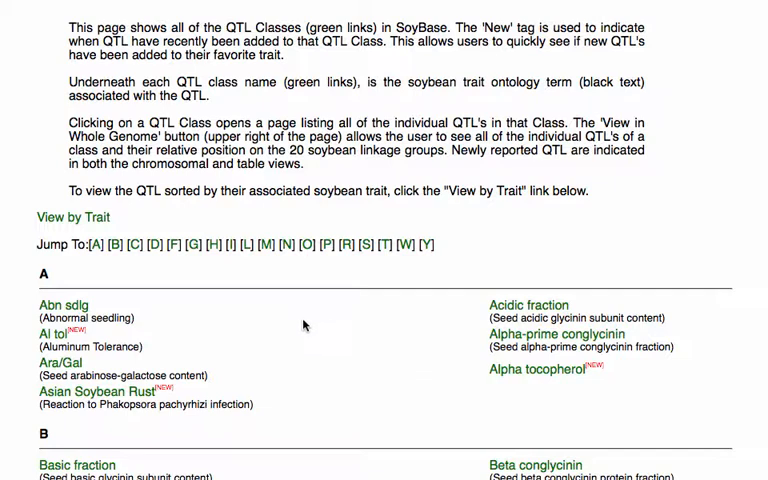
pyautogui.moveTo(196, 304)
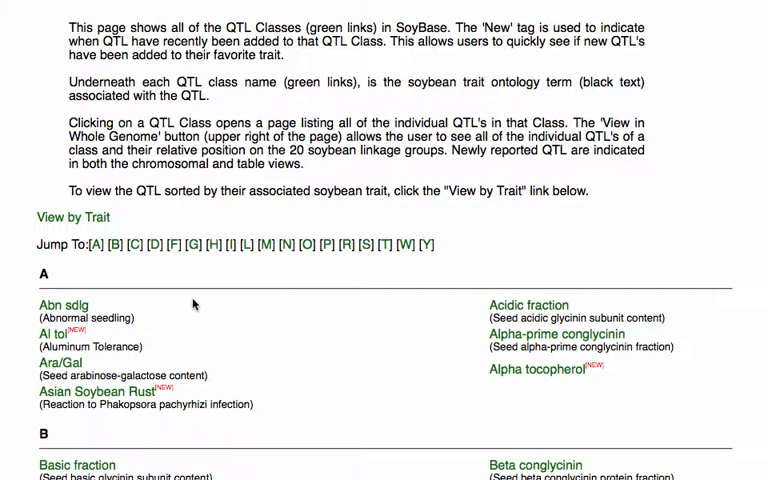
pyautogui.moveTo(104, 308)
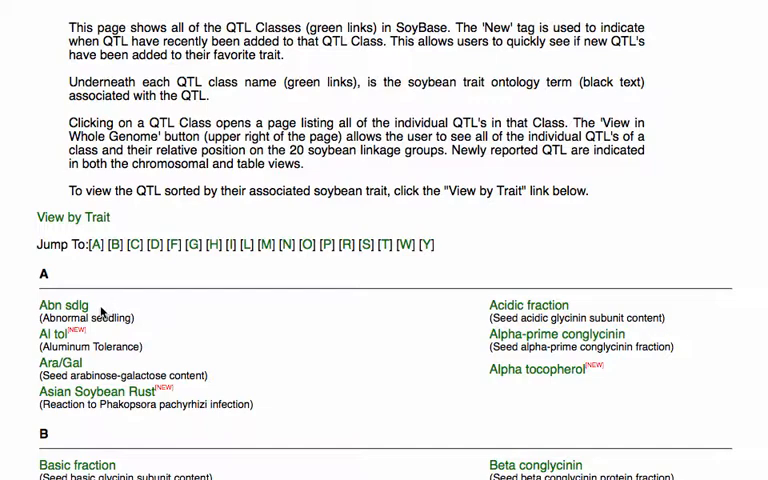
pyautogui.scroll(-3)
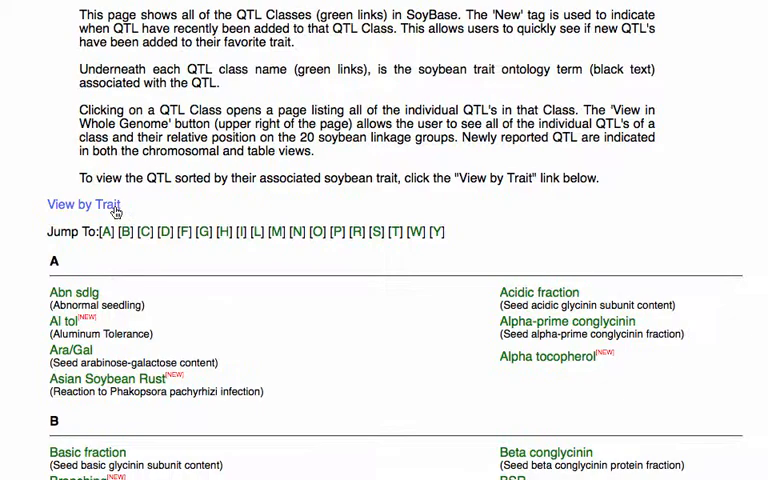
pyautogui.scroll(-3)
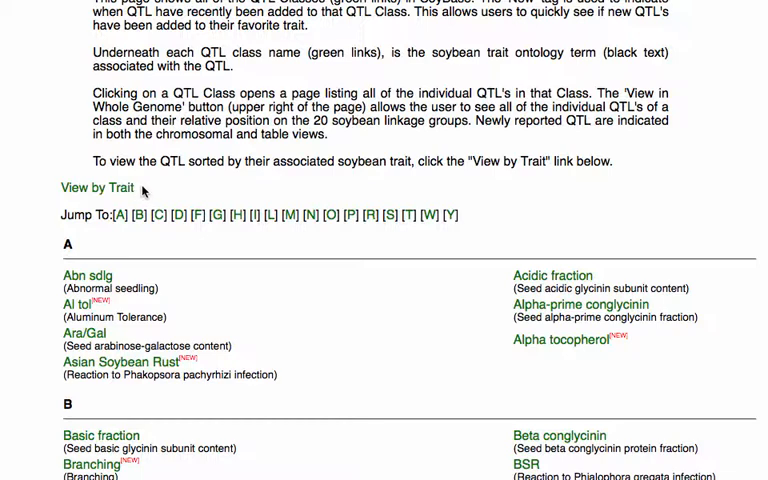
pyautogui.moveTo(166, 268)
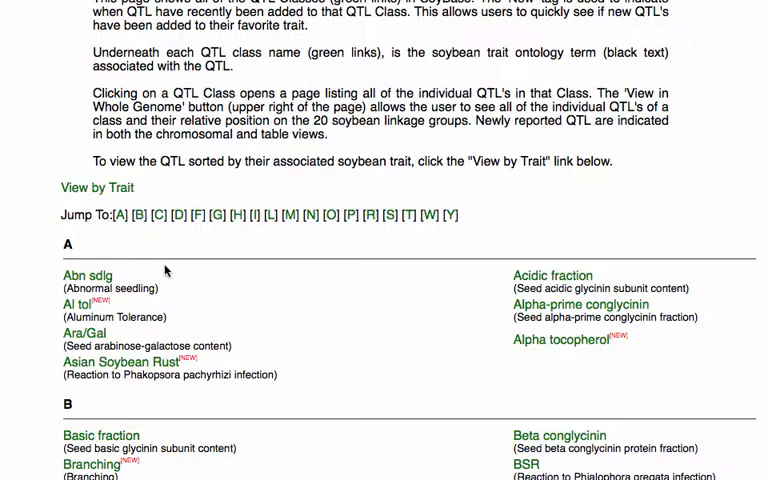
pyautogui.moveTo(190, 294)
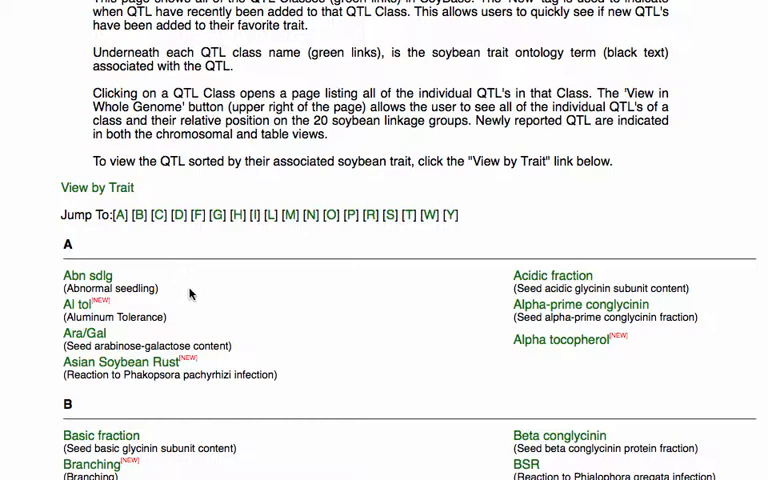
pyautogui.moveTo(200, 282)
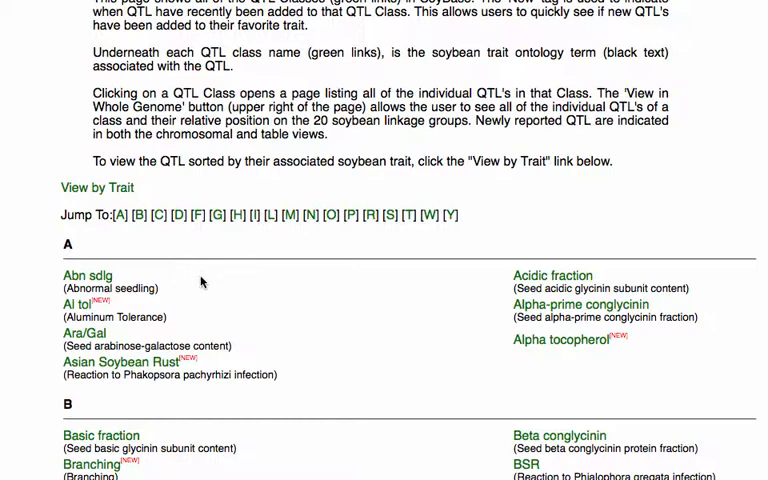
pyautogui.moveTo(216, 282)
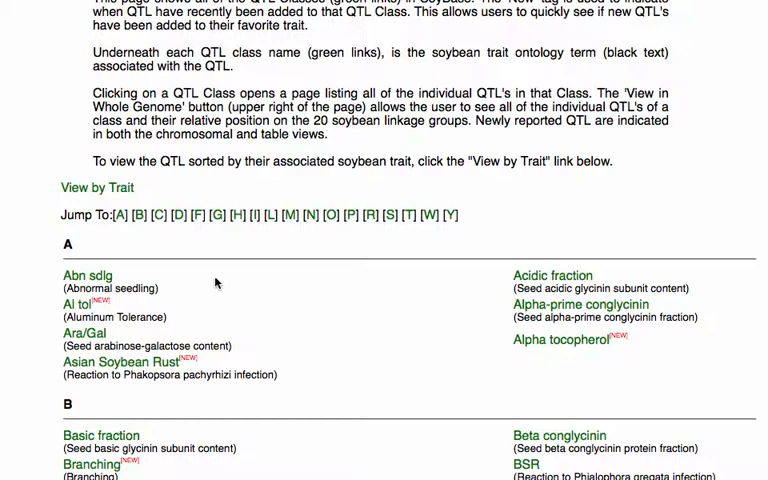
pyautogui.moveTo(200, 304)
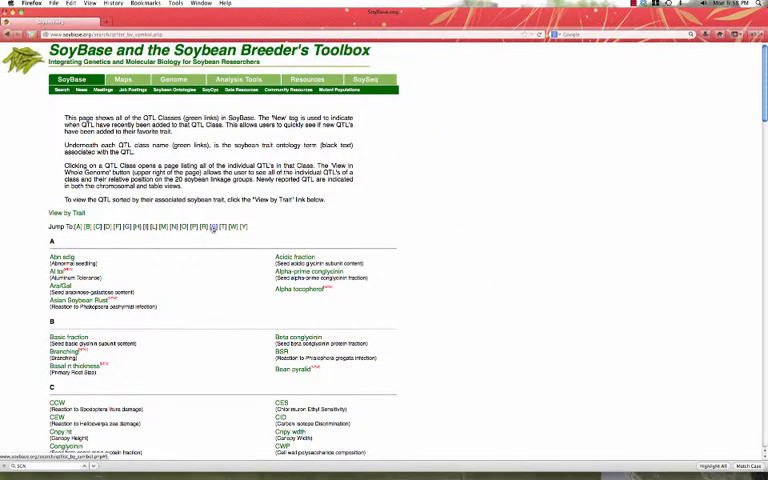
# Scroll the QTL class list to the S section where the SCN (Heterodera glycines reaction) entry sits
pyautogui.scroll(-3)
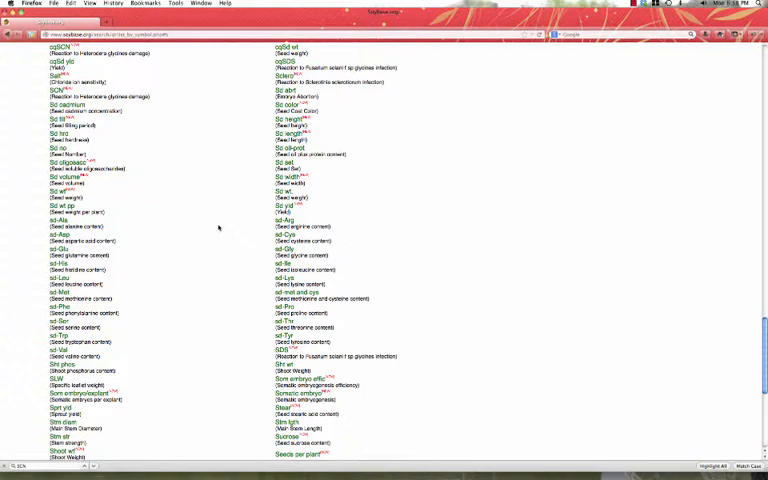
pyautogui.moveTo(504, 206)
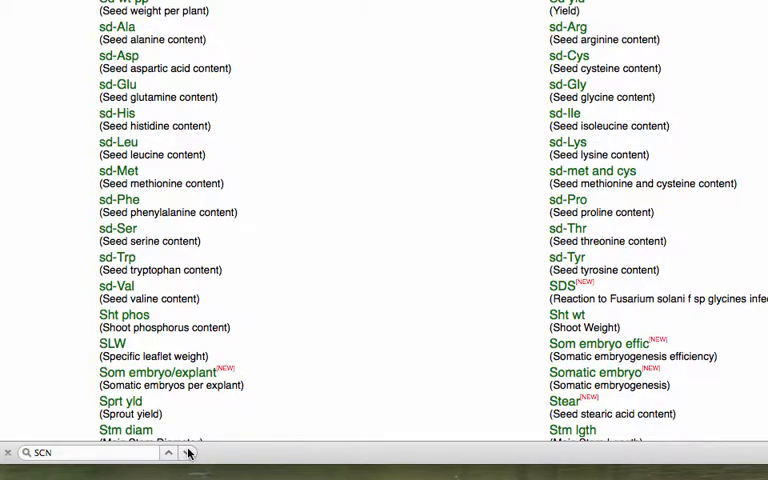
pyautogui.scroll(3)
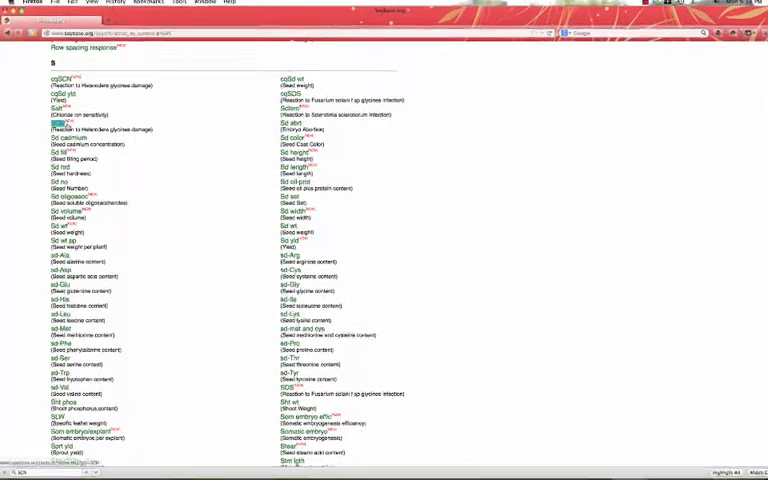
pyautogui.press('ctrl+plus')
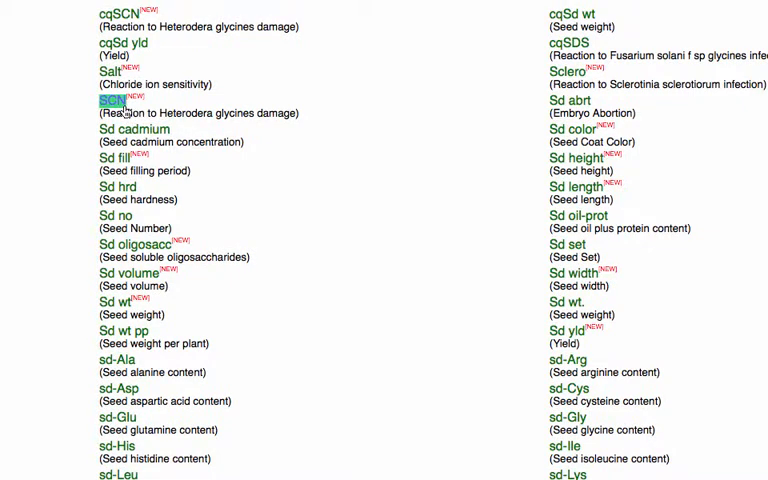
pyautogui.moveTo(128, 122)
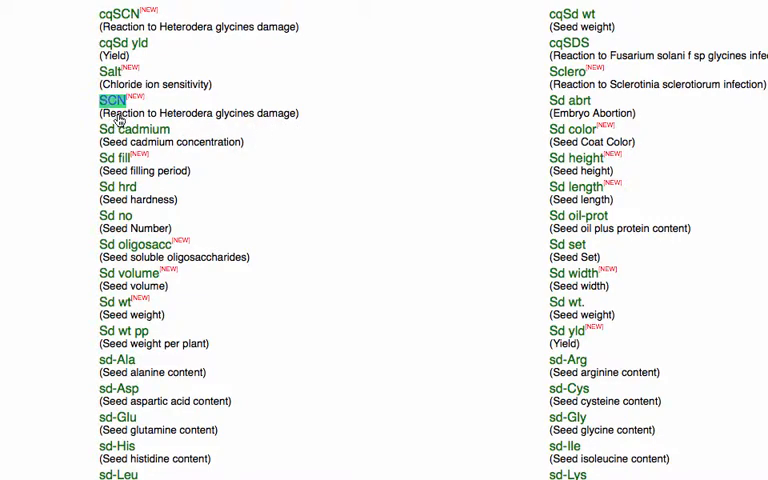
pyautogui.moveTo(164, 120)
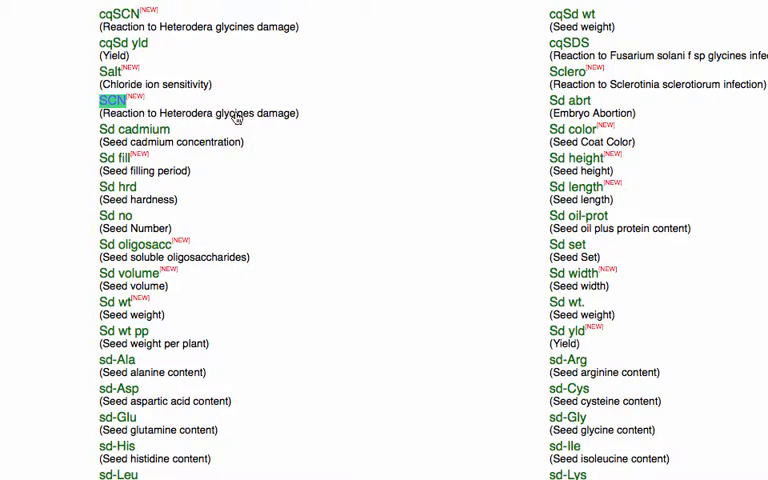
pyautogui.moveTo(136, 116)
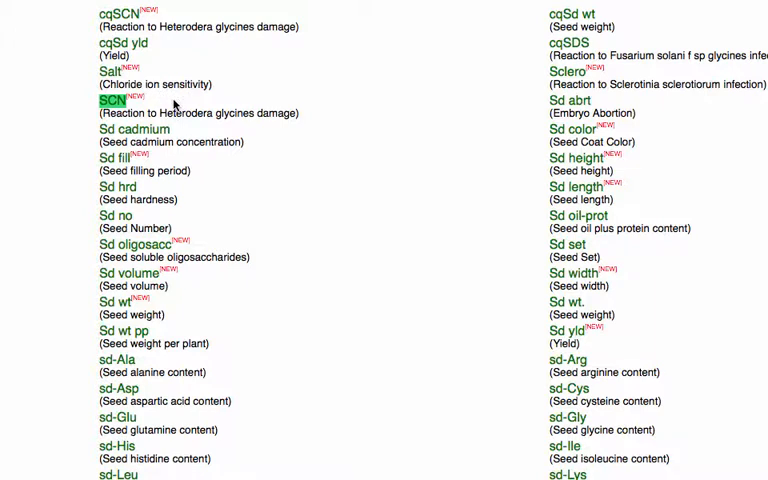
pyautogui.moveTo(312, 298)
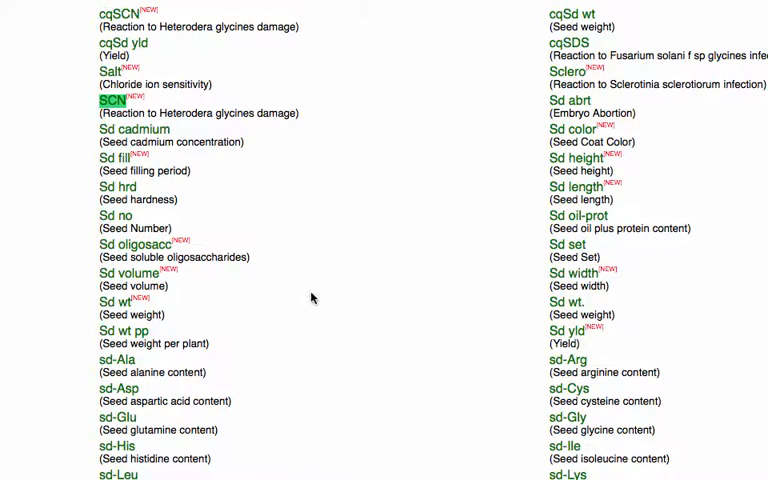